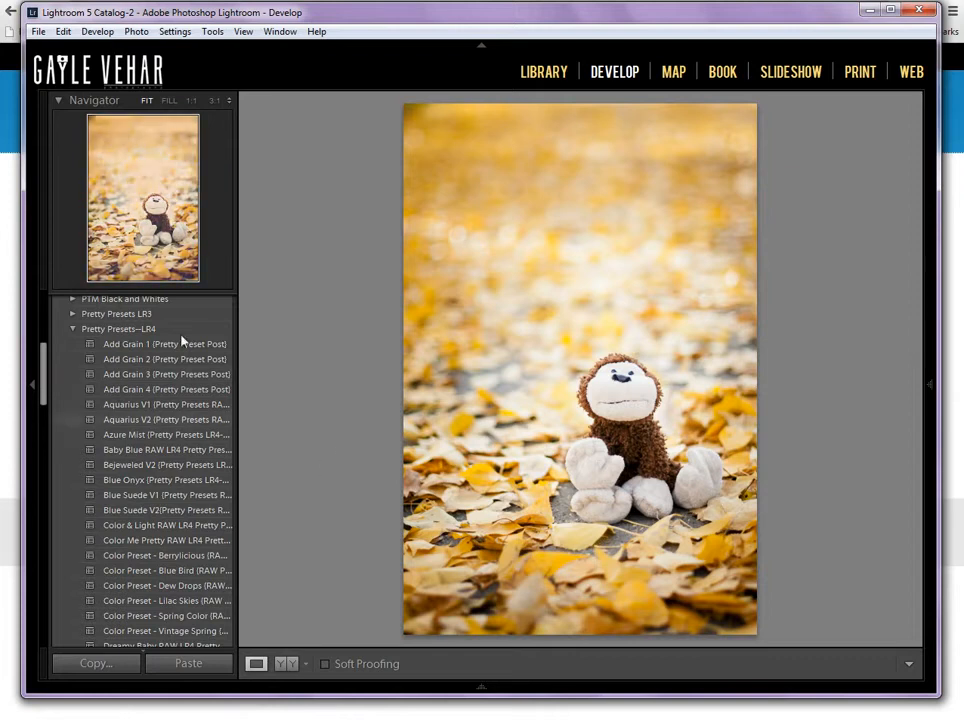
mouse_move(276, 474)
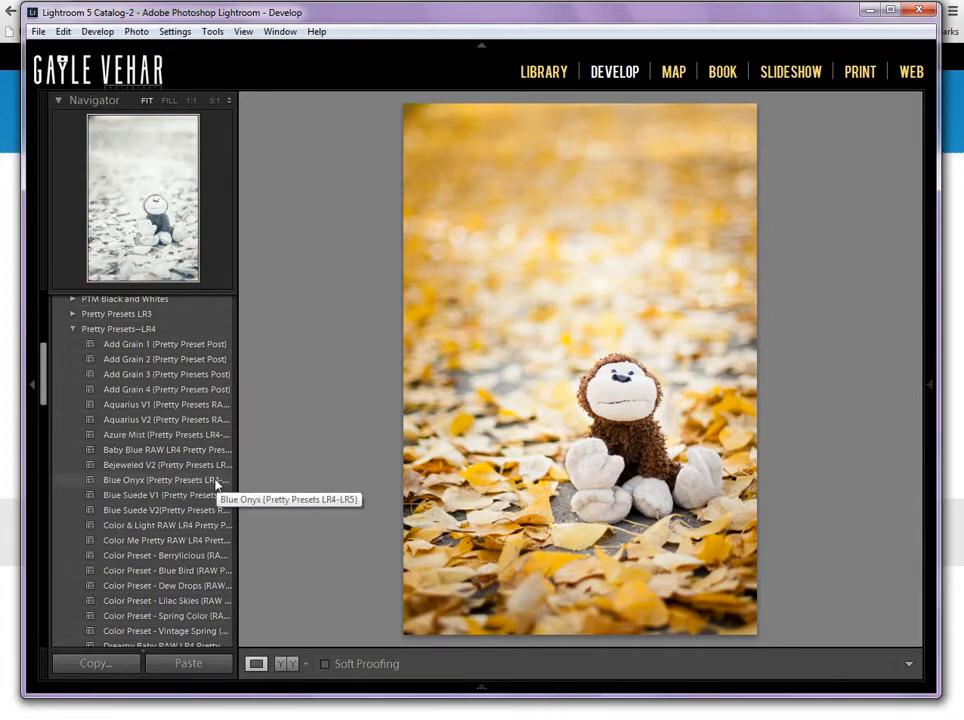
Step: Show the Blue Onyx preset file in Explorer from its right-click menu
right_click(160, 480)
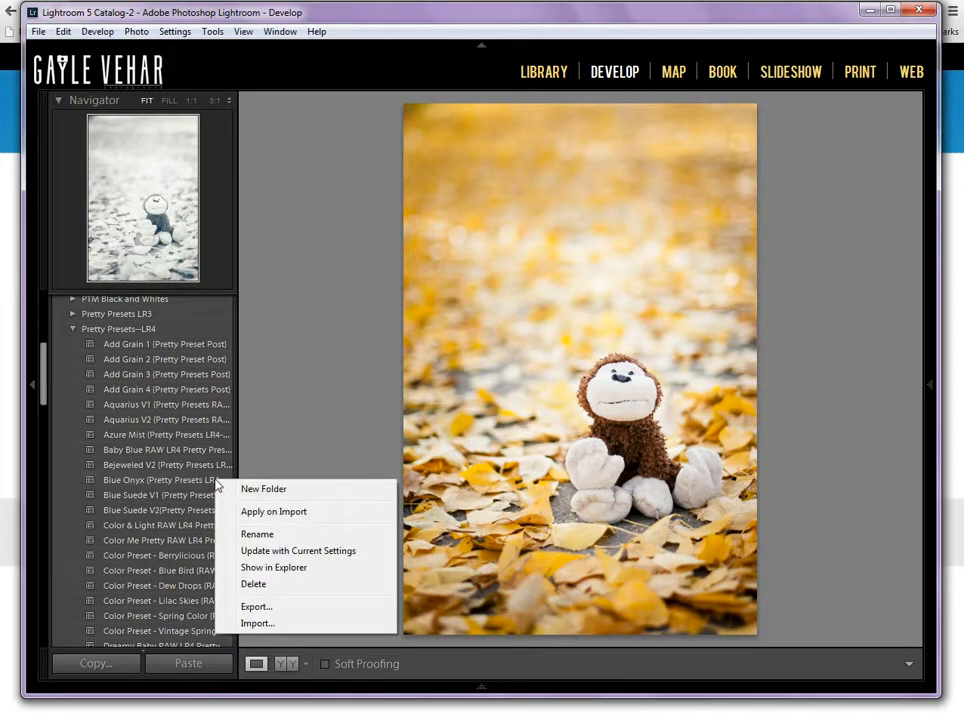
mouse_move(273, 567)
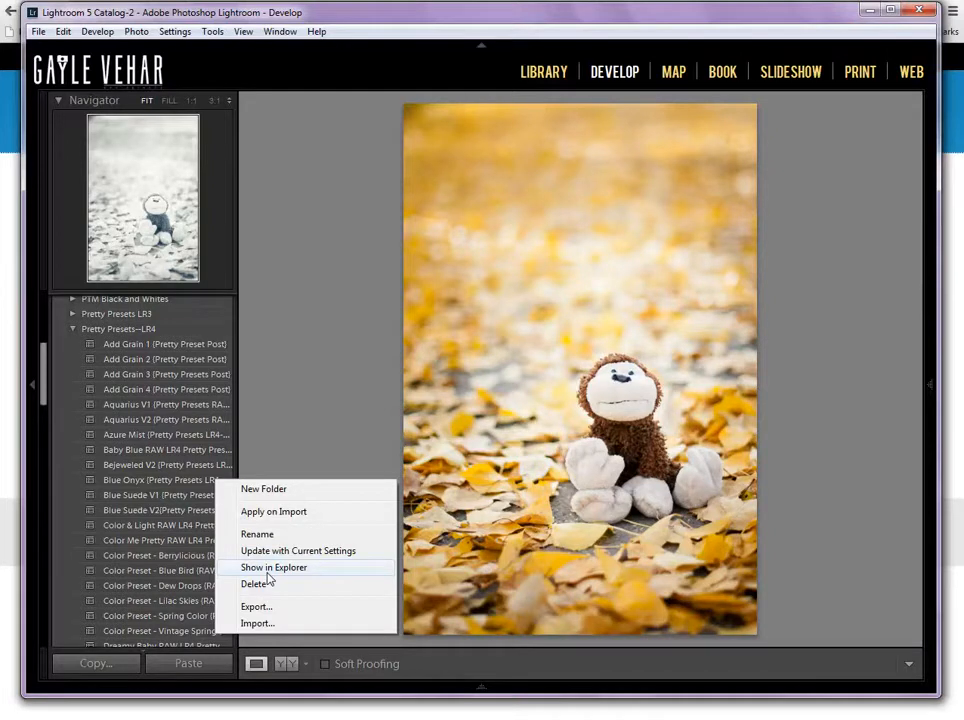
left_click(274, 567)
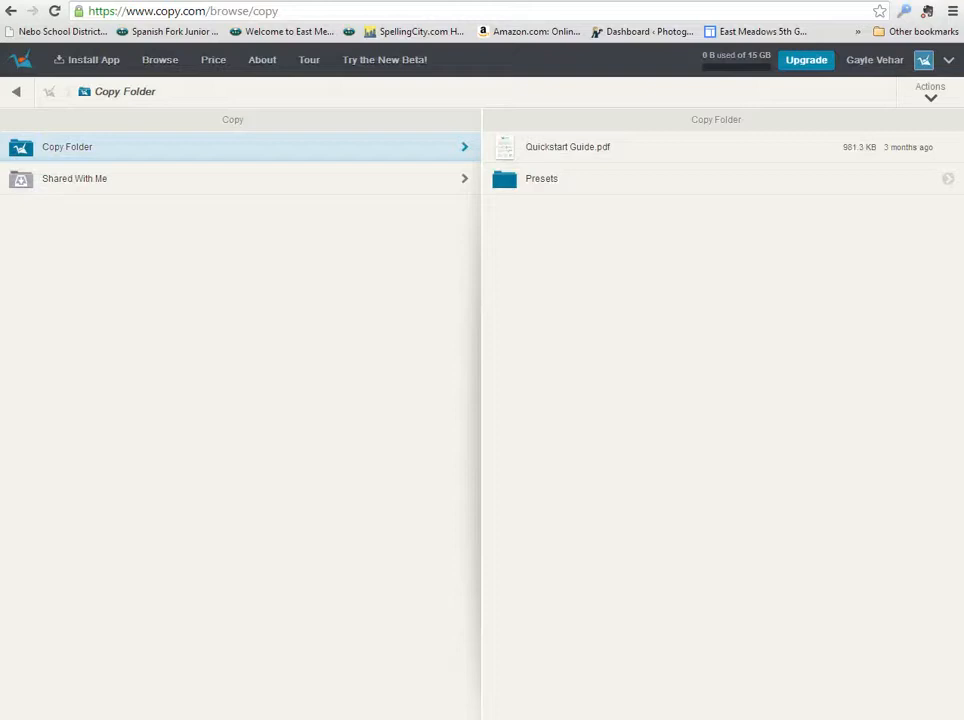
mouse_move(880, 127)
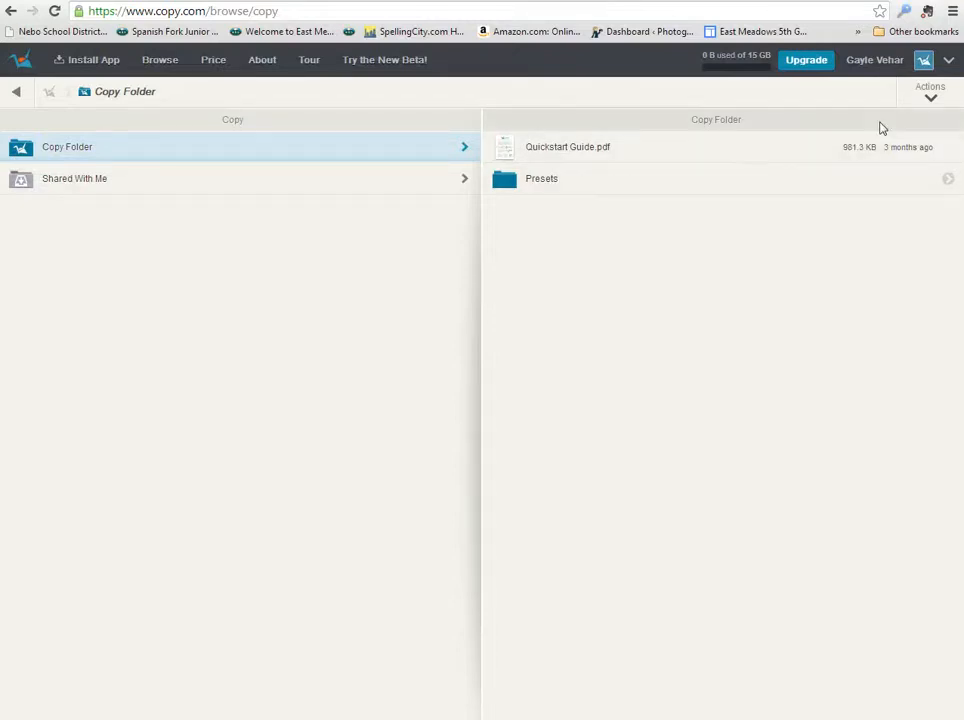
Step: Create and save a new Copy.com folder named 'Presets Backup'
left_click(929, 91)
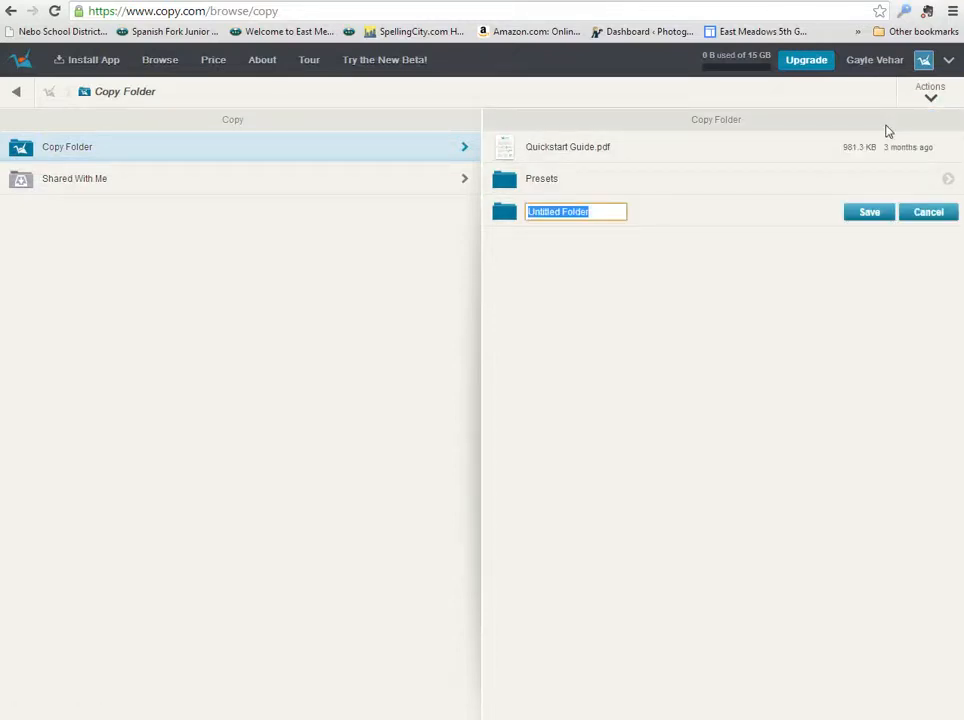
type("Presets Backup")
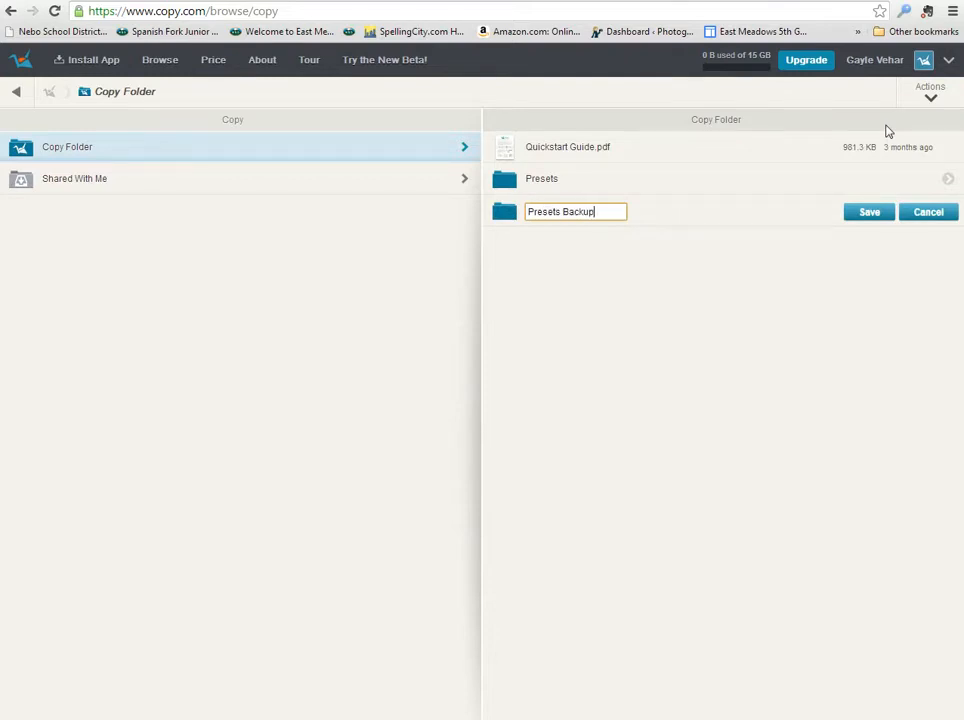
left_click(868, 211)
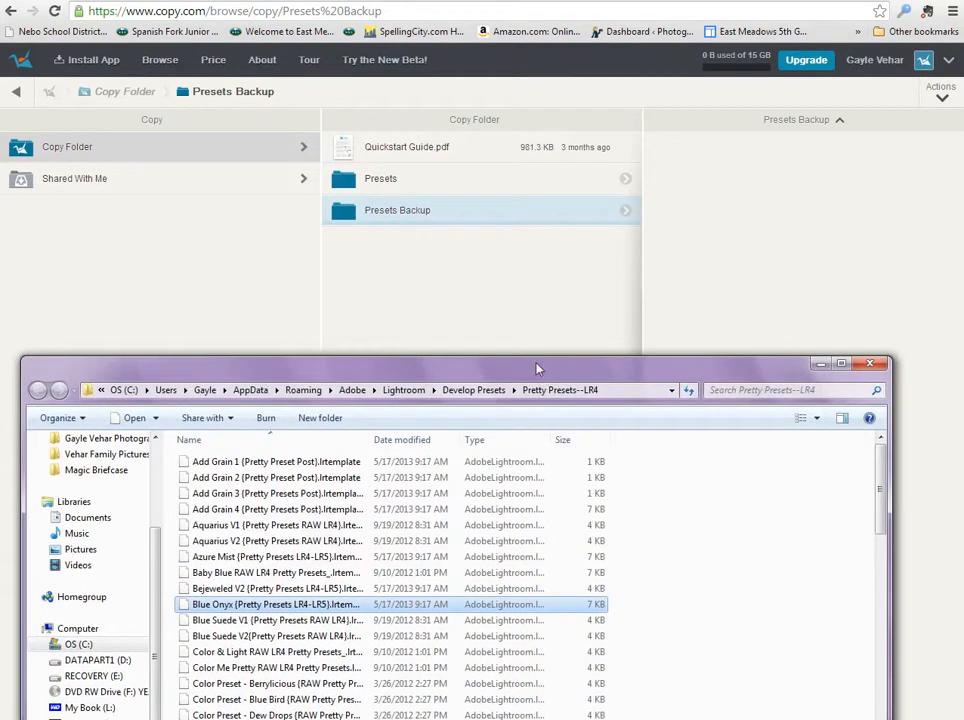
mouse_move(275, 604)
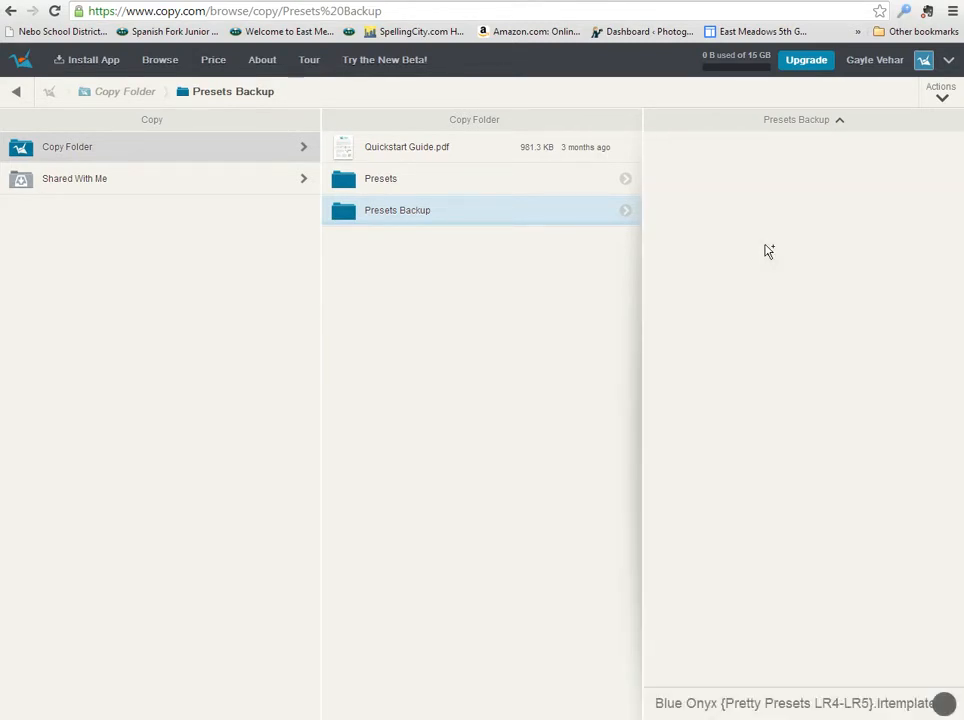
Step: Upload the Blue Onyx .lrtemplate file into the Presets Backup folder
left_click(397, 210)
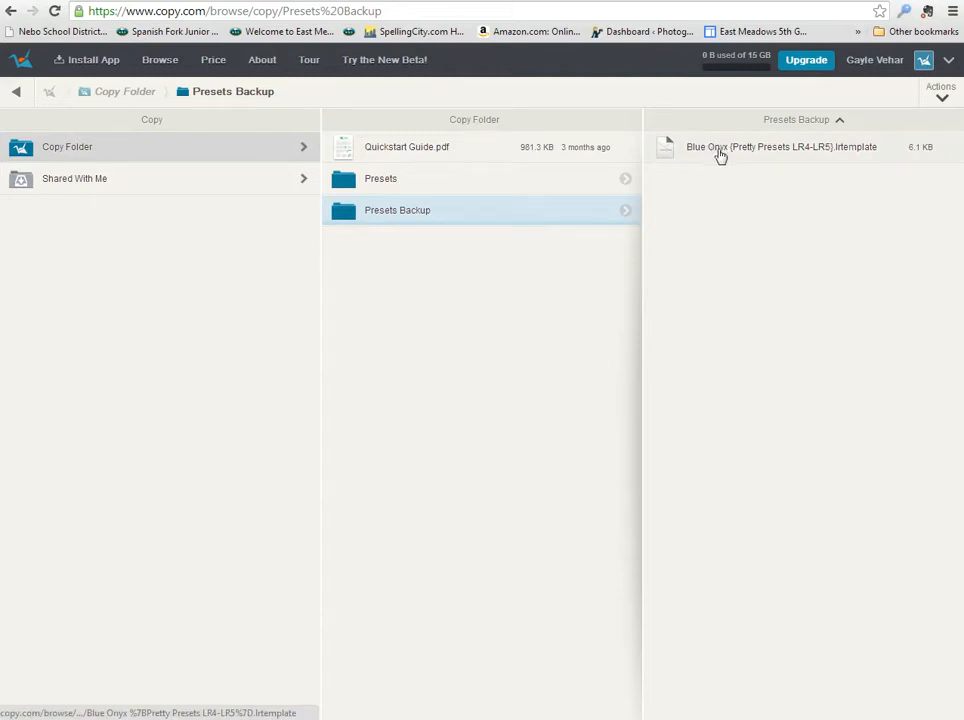
mouse_move(716, 155)
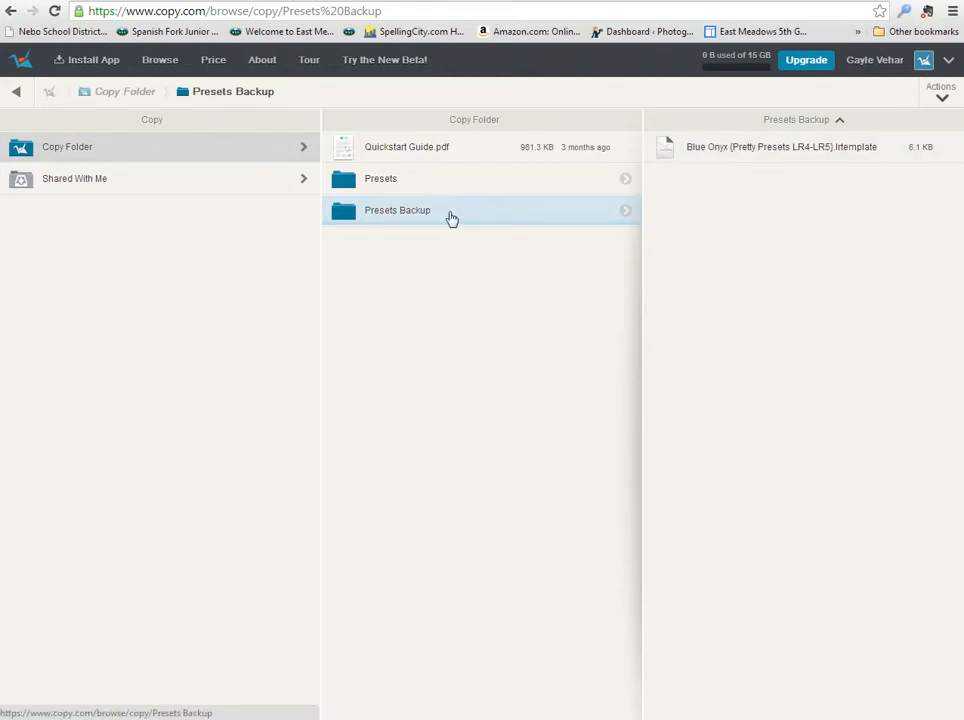
mouse_move(668, 210)
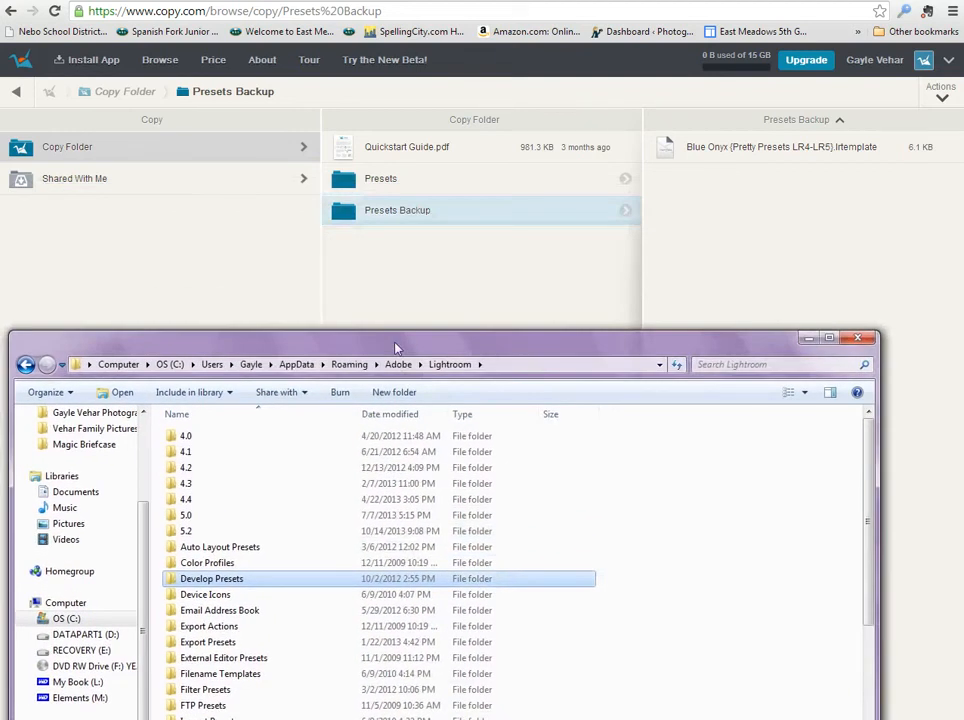
mouse_move(197, 582)
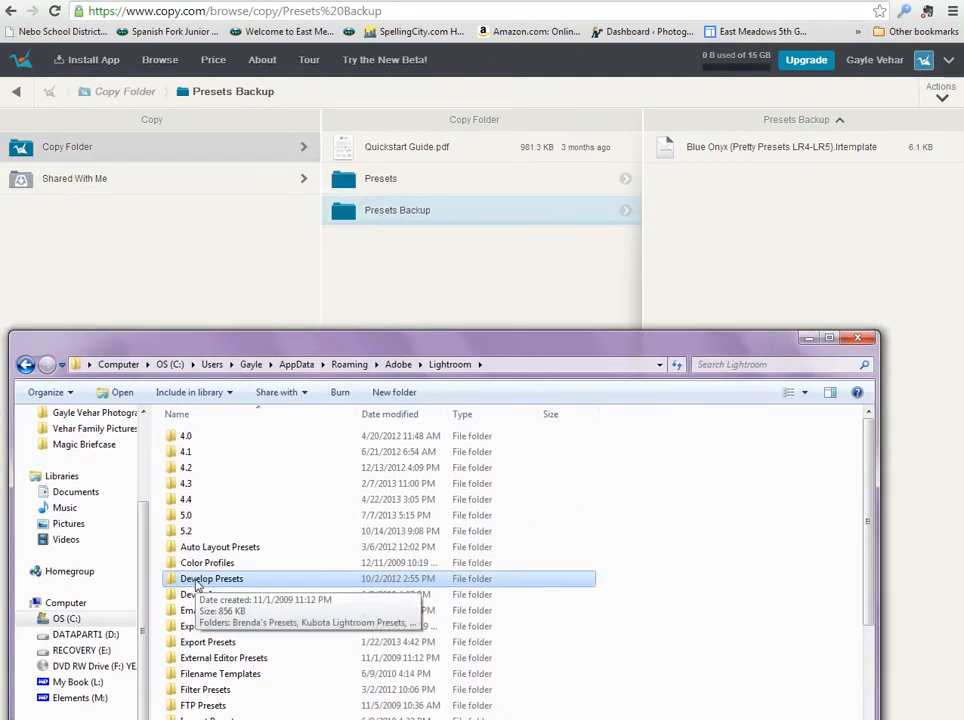